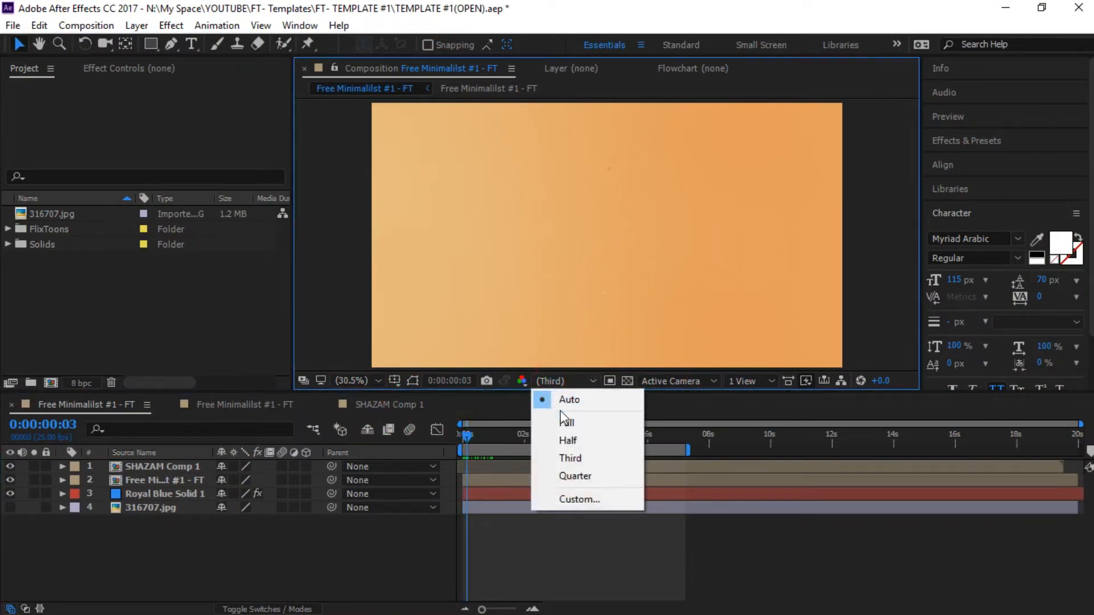
Switch the Composition preview resolution from Third to Full and zoom the view out
click(567, 422)
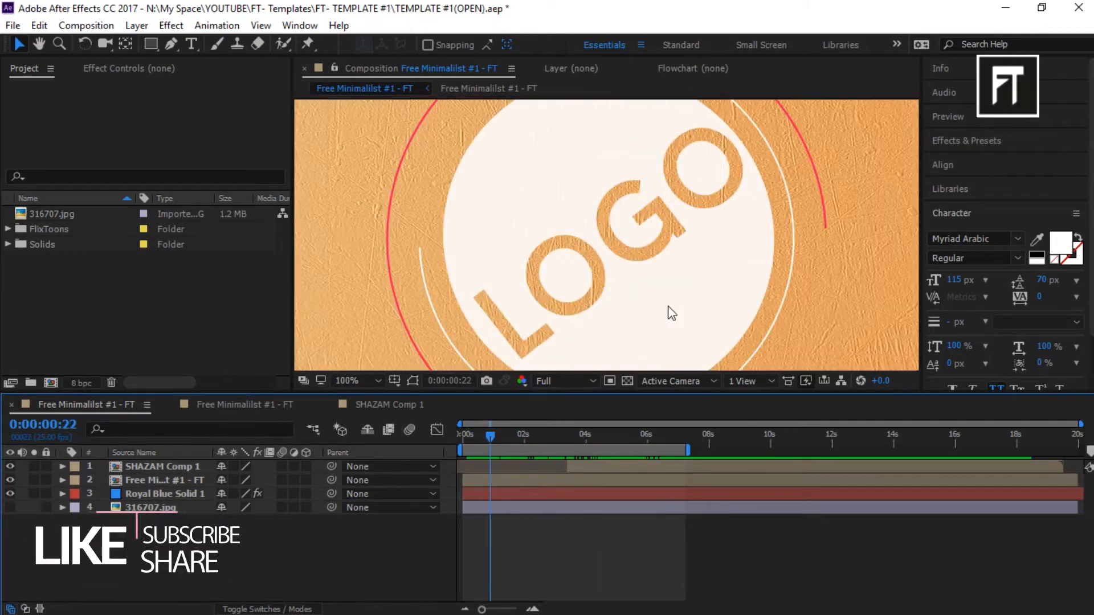
click(346, 381)
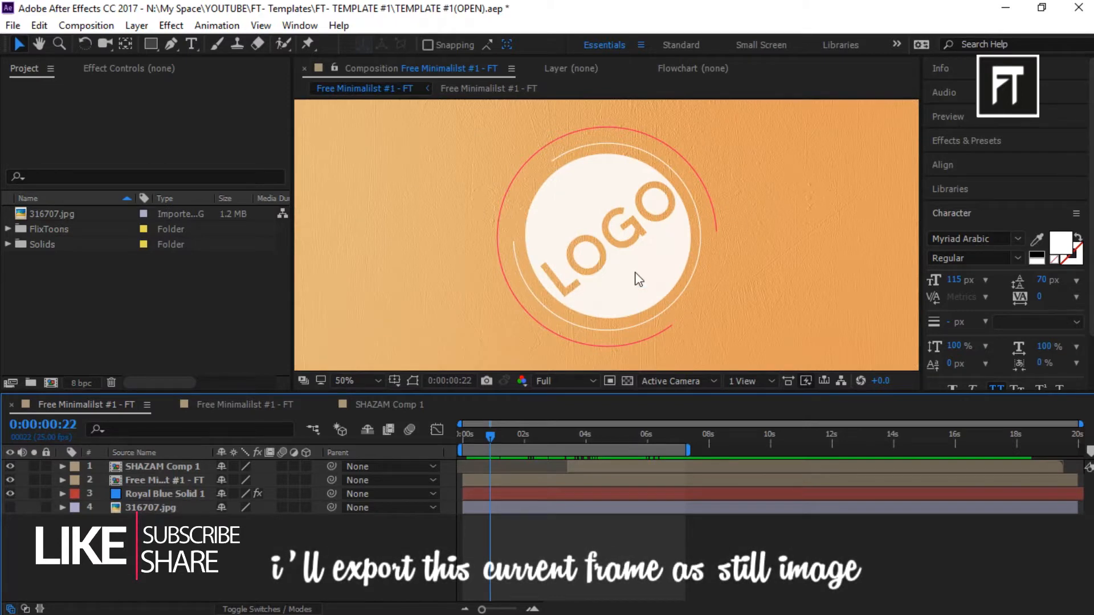
click(361, 381)
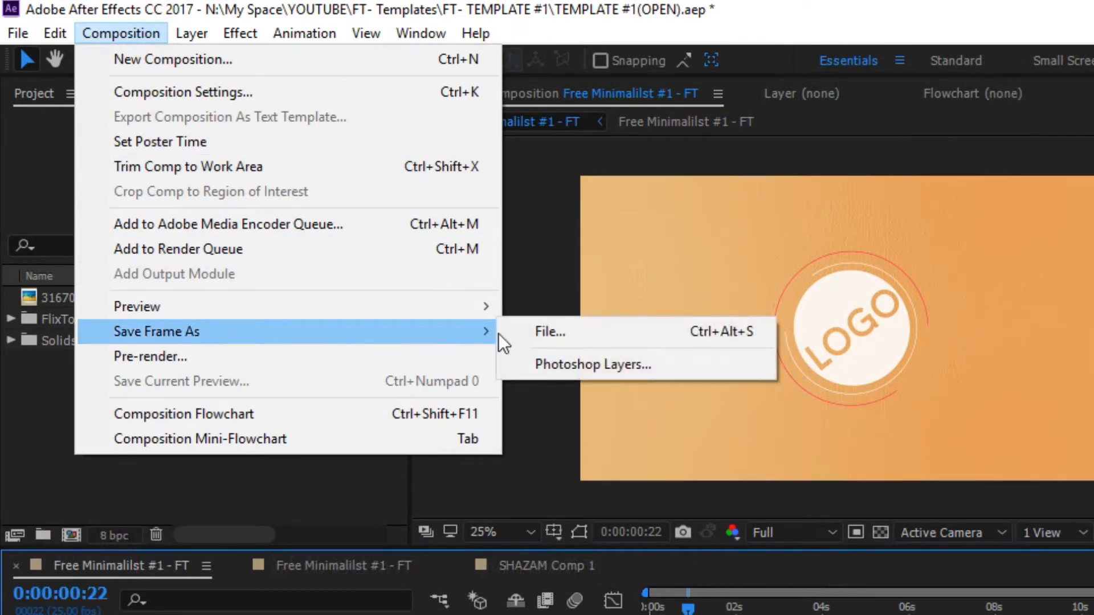
Queue the 0:00:00:22 frame via Save Frame As > File and open its Photoshop output module
click(591, 363)
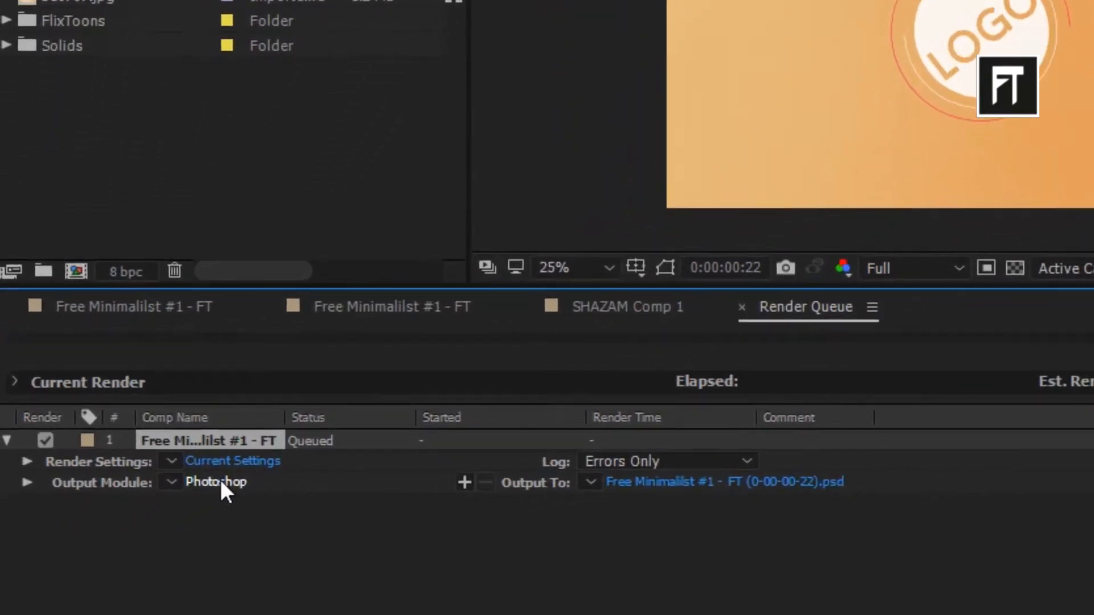
click(217, 482)
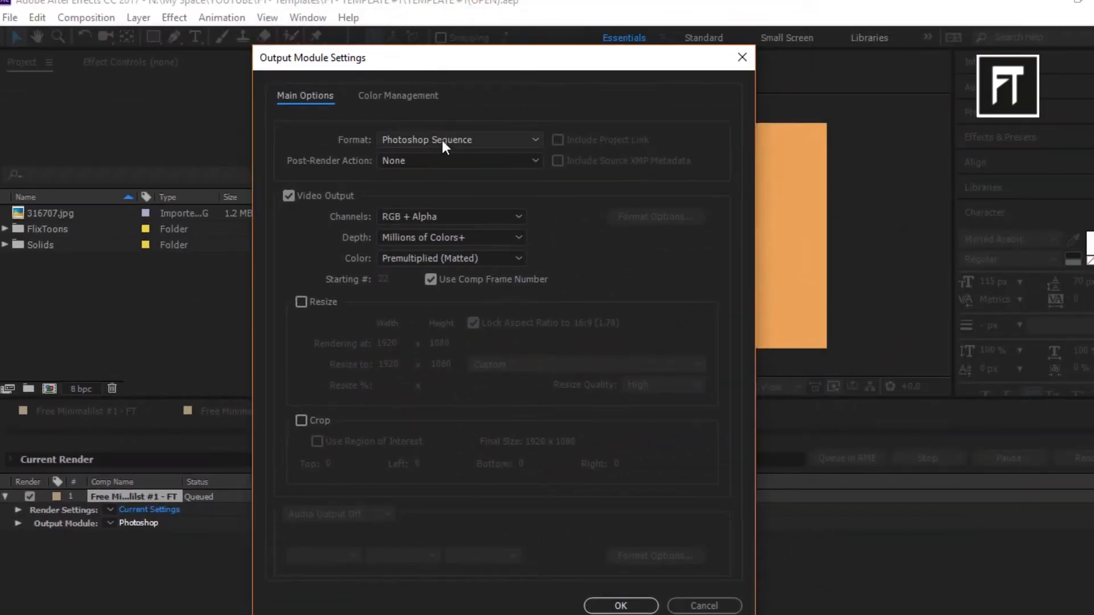
Keep Photoshop Sequence as the output format and confirm the Output Module Settings
click(457, 140)
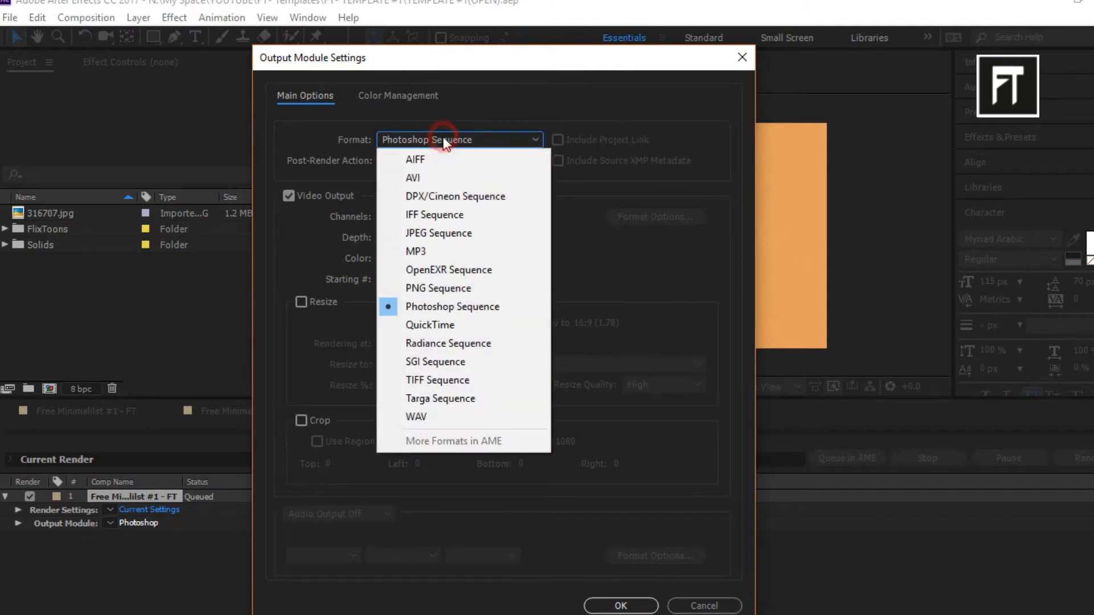
mouse_move(451, 307)
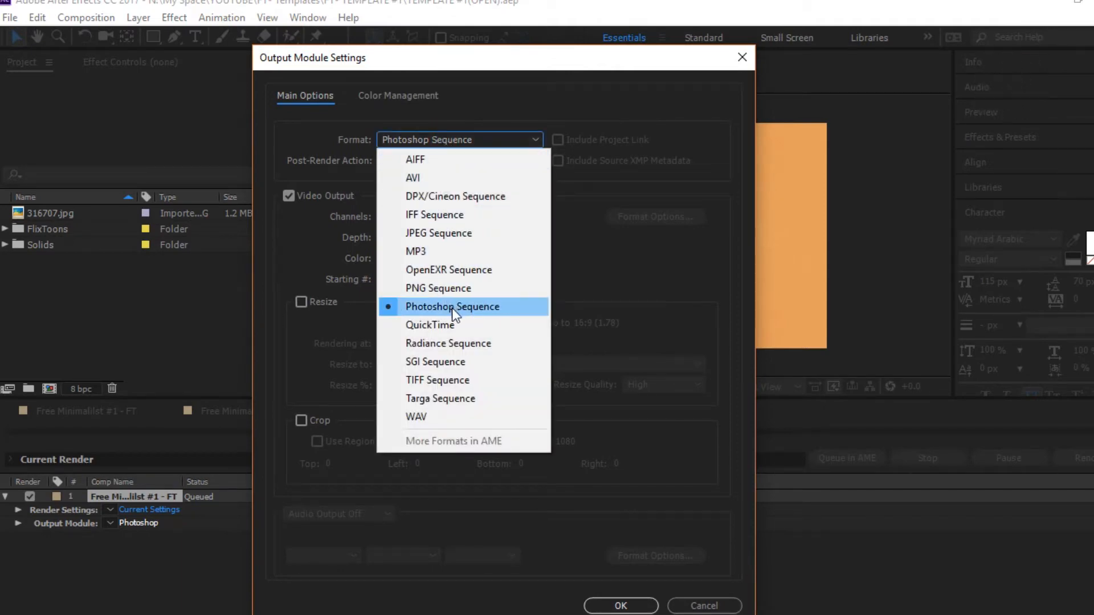
click(452, 306)
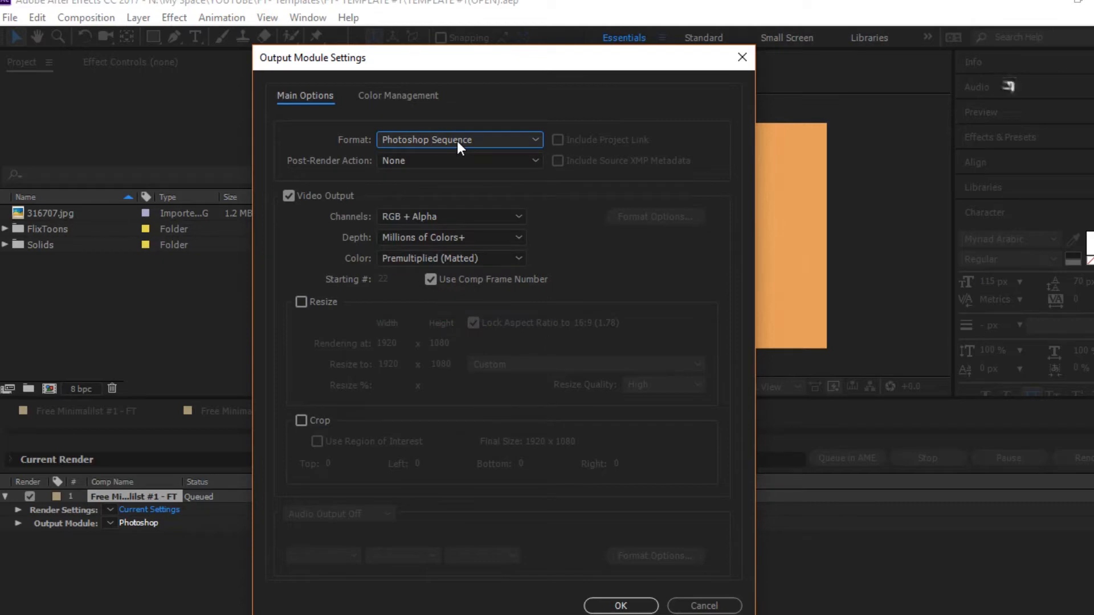
click(619, 605)
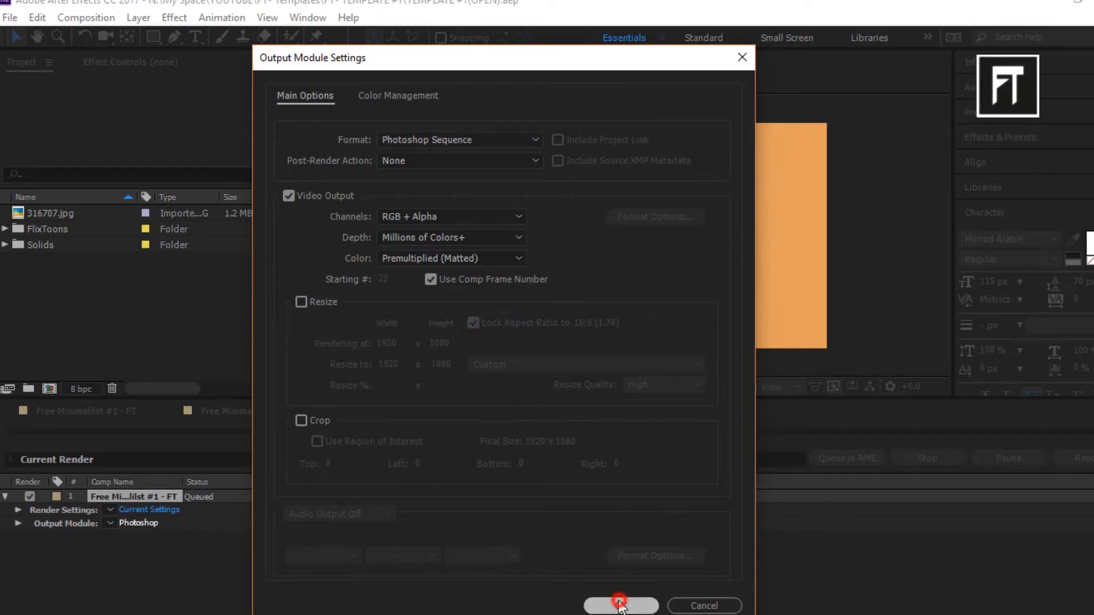
click(619, 605)
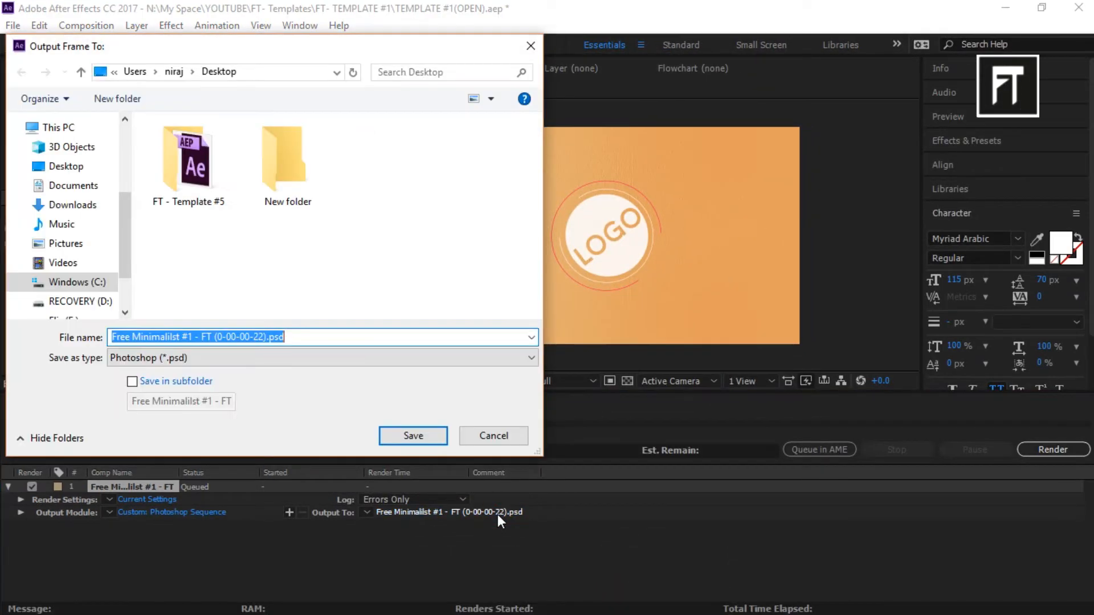
Save the frame output into the Desktop's New folder and render it as a PSD
double_click(287, 152)
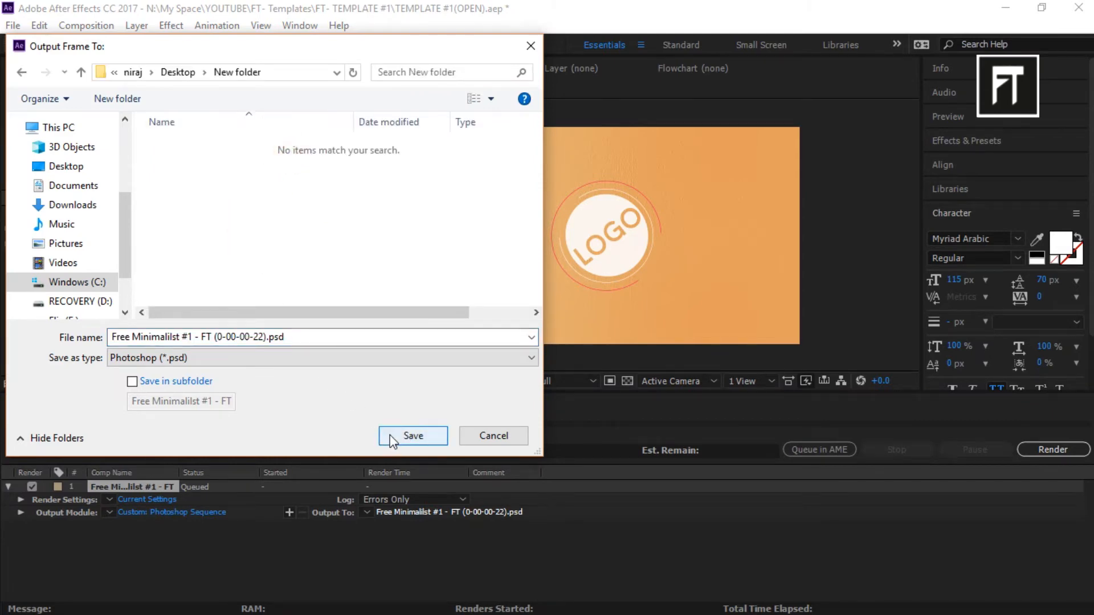
click(412, 435)
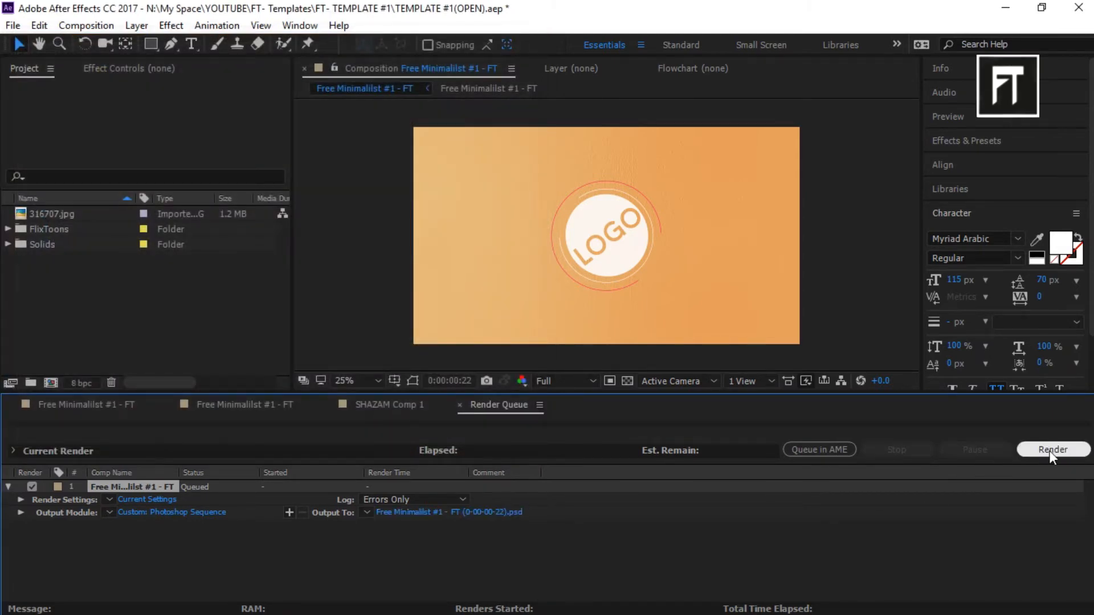
click(1052, 450)
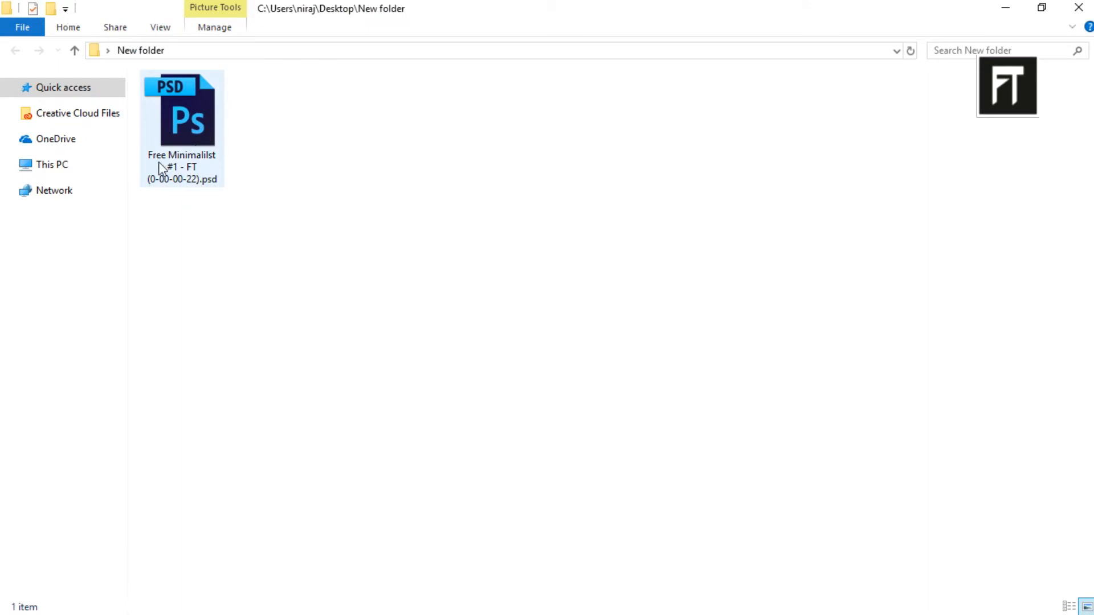
Open the exported PSD from New folder to check it, then return to After Effects
click(181, 119)
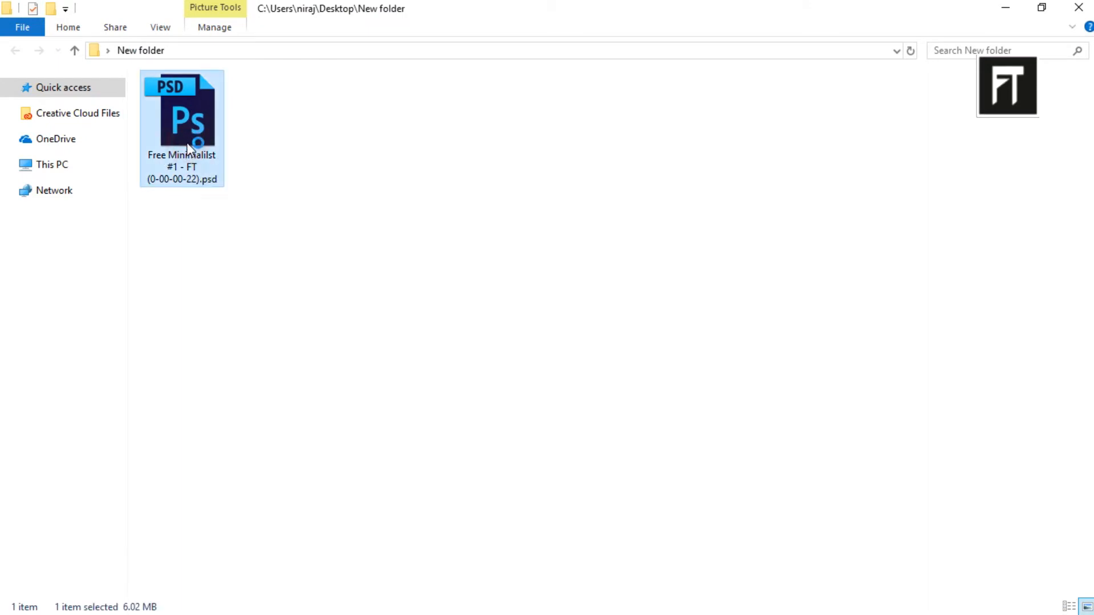
double_click(181, 119)
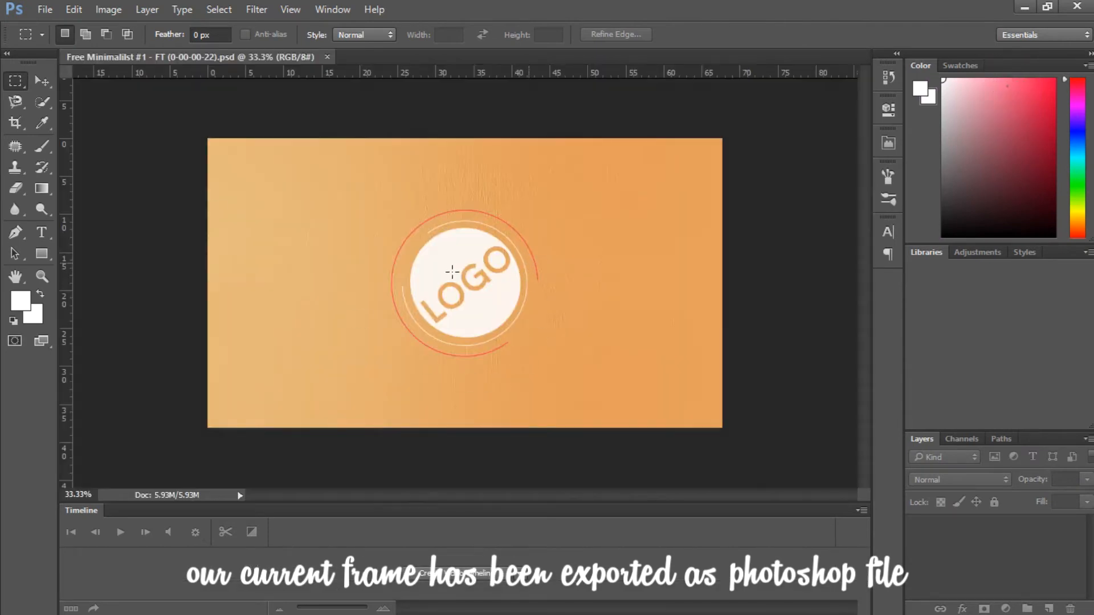
click(611, 601)
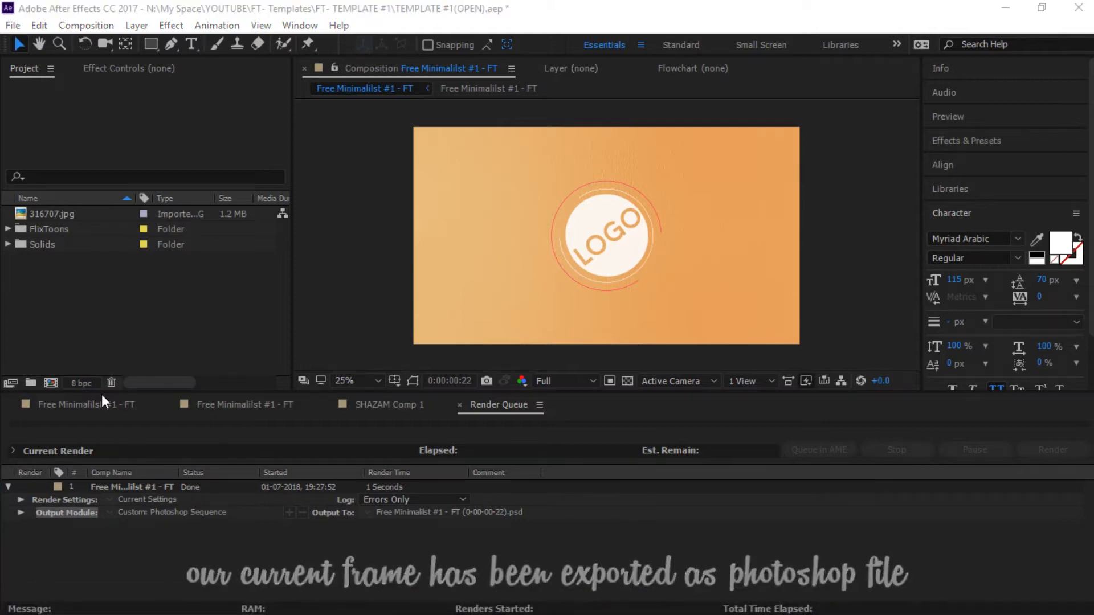
Queue the current frame again via Composition > Save Frame As > File and open its output settings
click(78, 404)
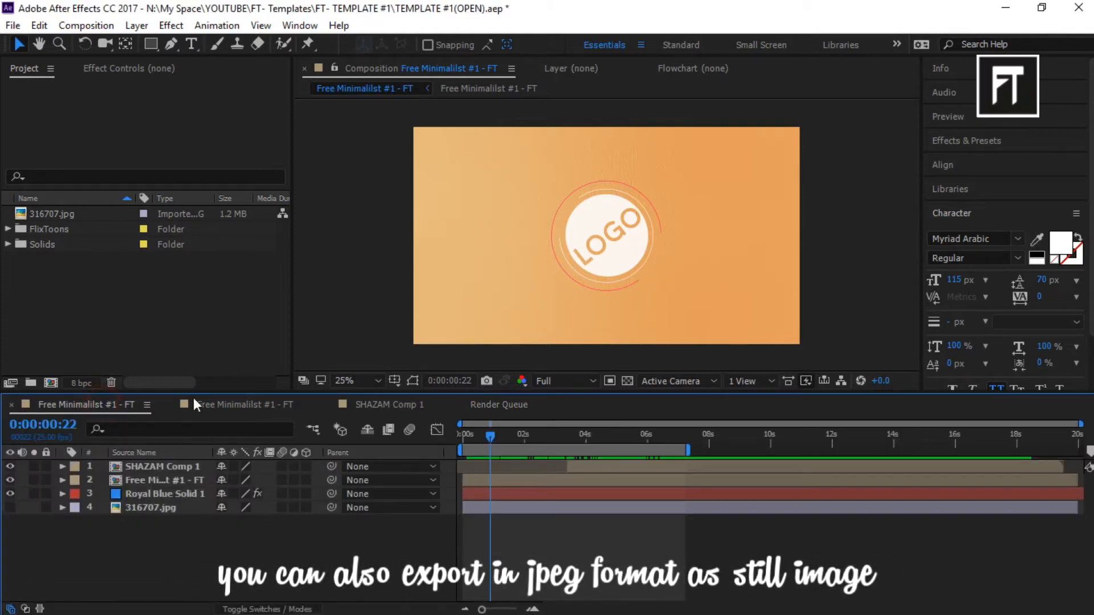
click(344, 381)
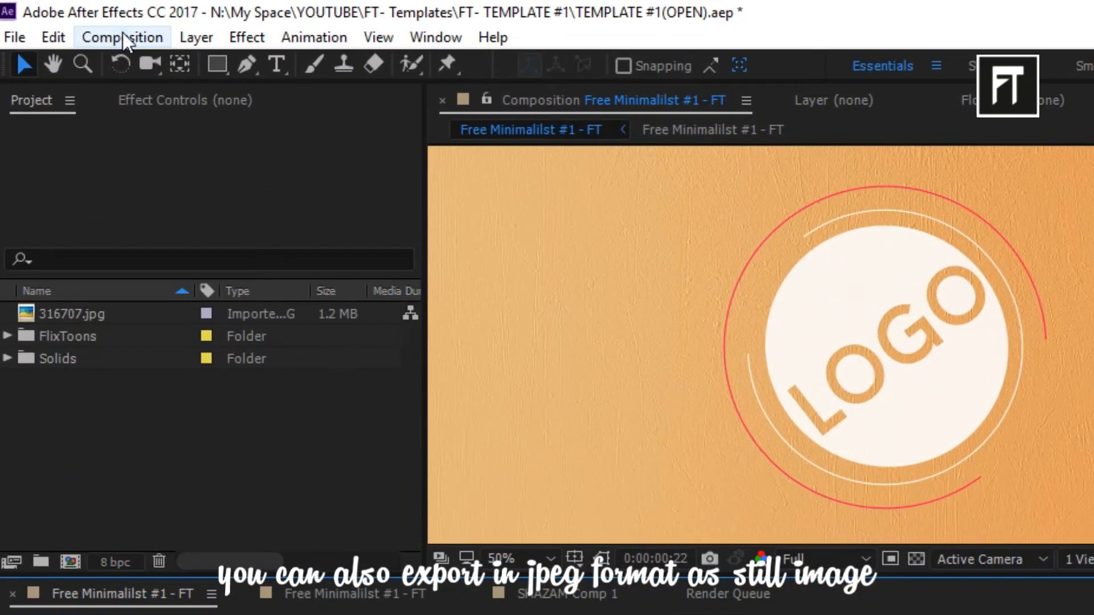
click(122, 37)
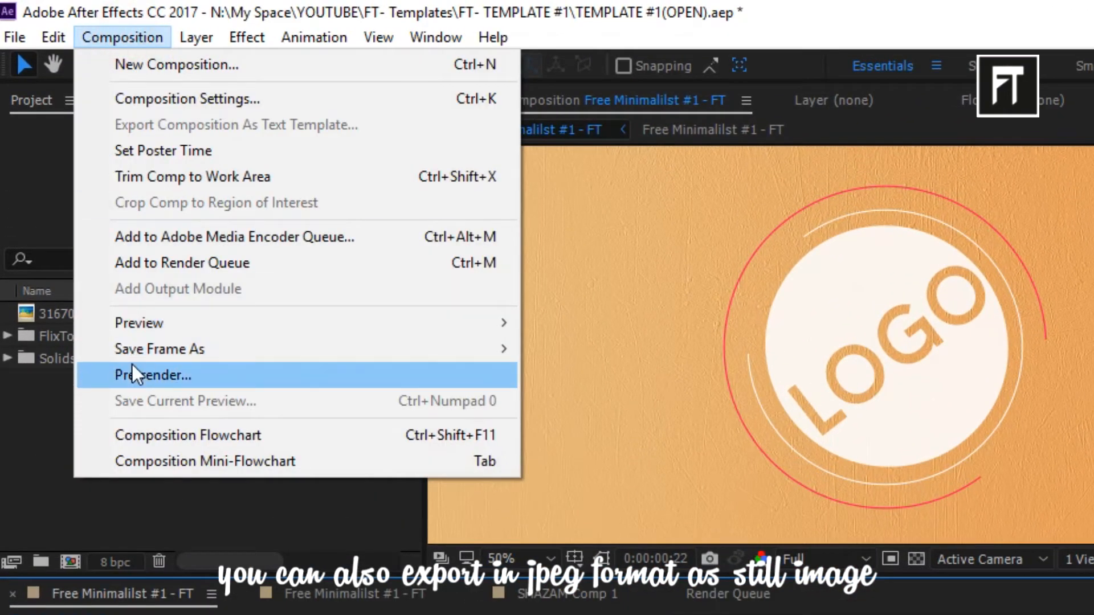
click(152, 374)
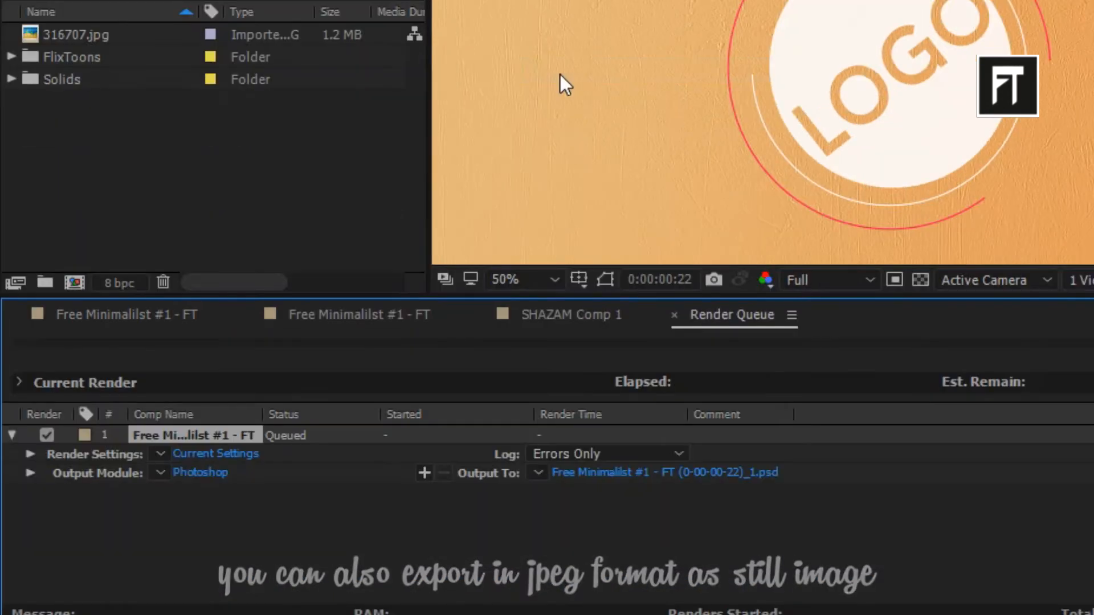
click(200, 472)
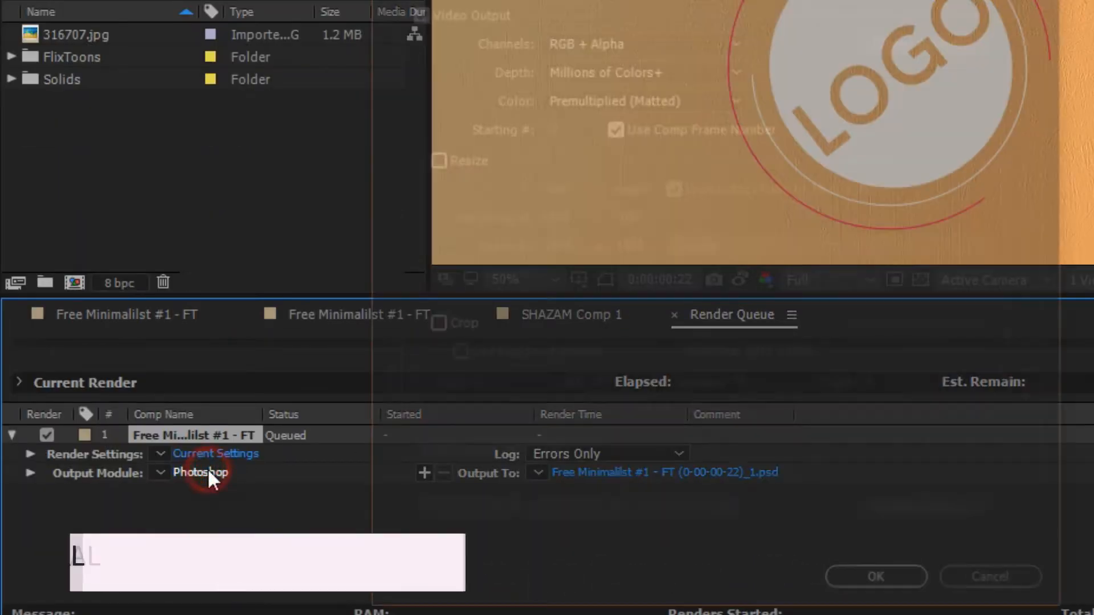
click(200, 472)
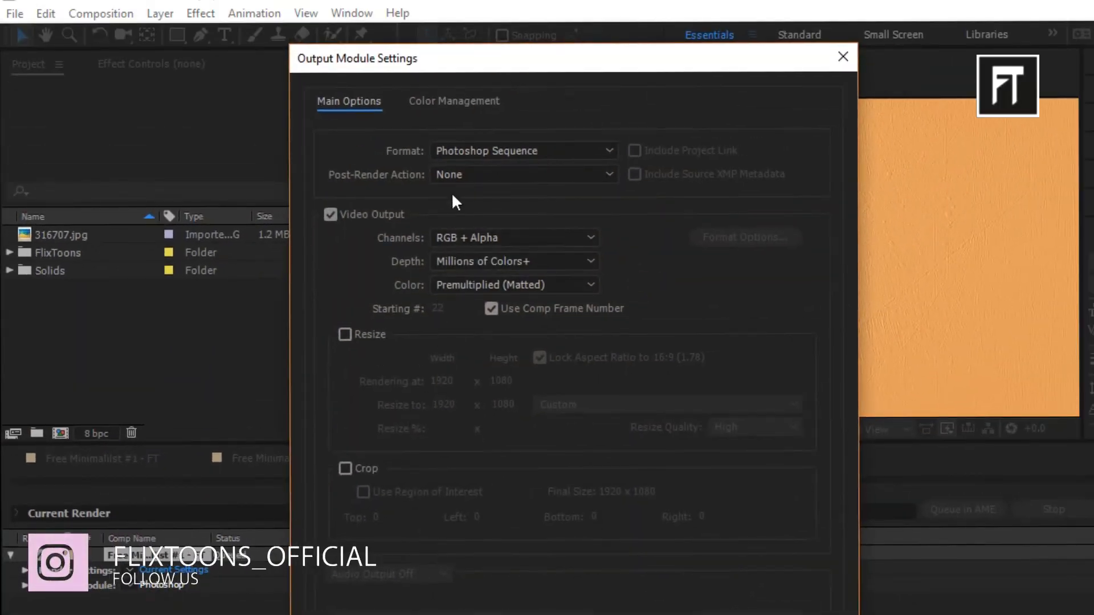
Change the output format to JPEG Sequence, confirm, and open the Output To save dialog
click(522, 150)
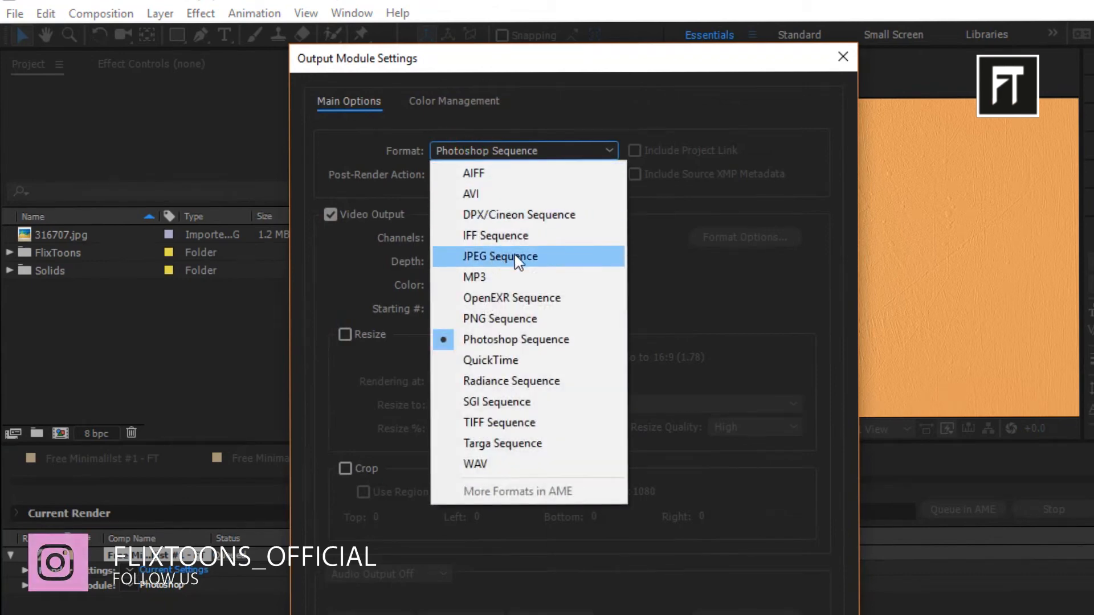
click(499, 256)
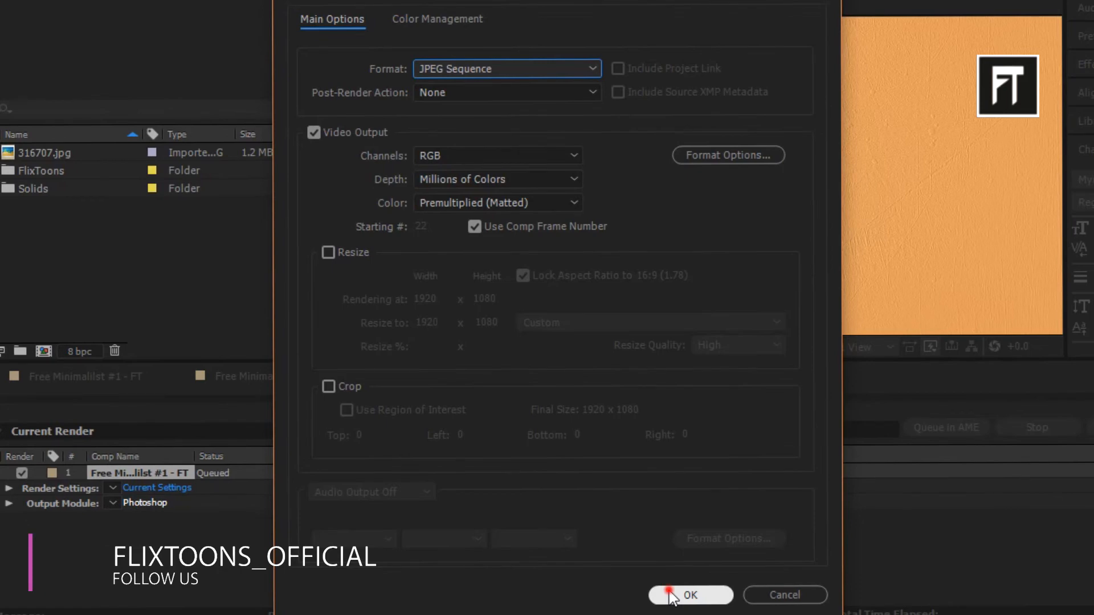
click(690, 594)
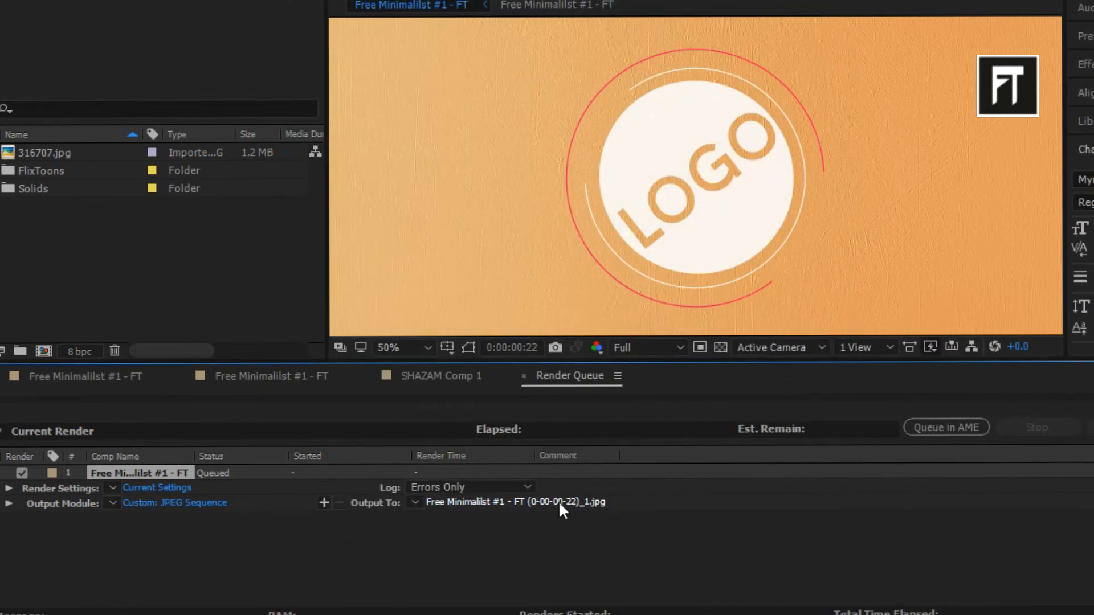
click(512, 502)
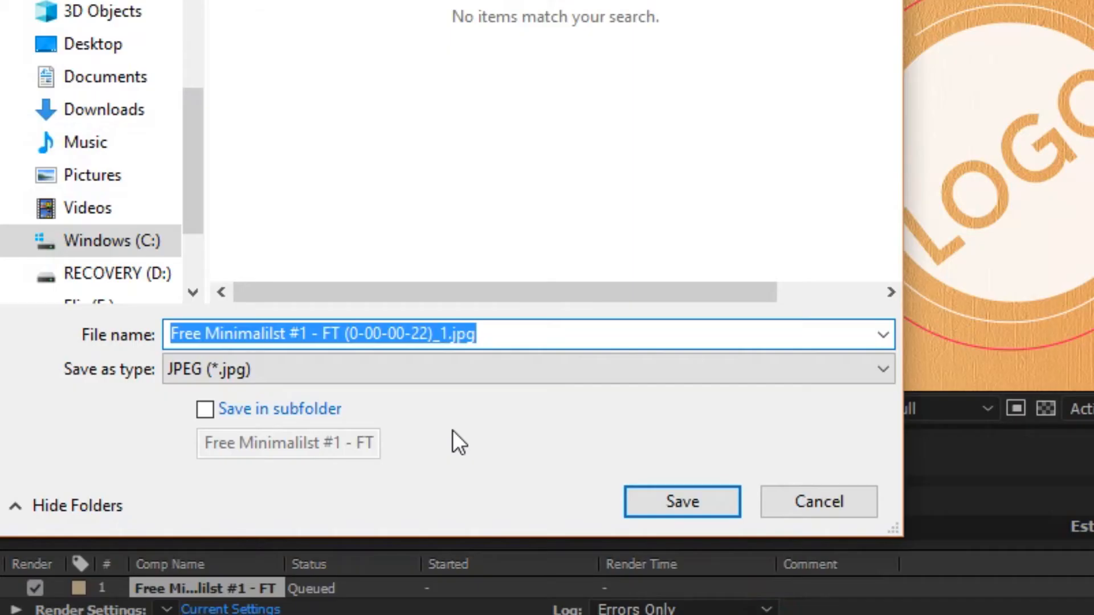
Name the JPEG output file 'jpeg format' and save it
text(jpeg)
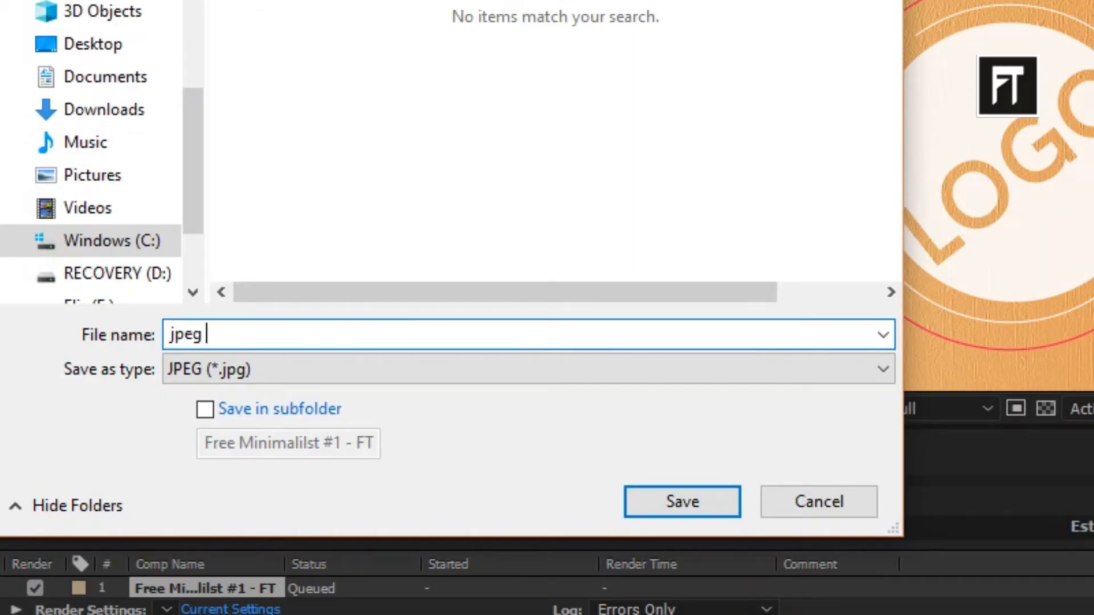
text(format)
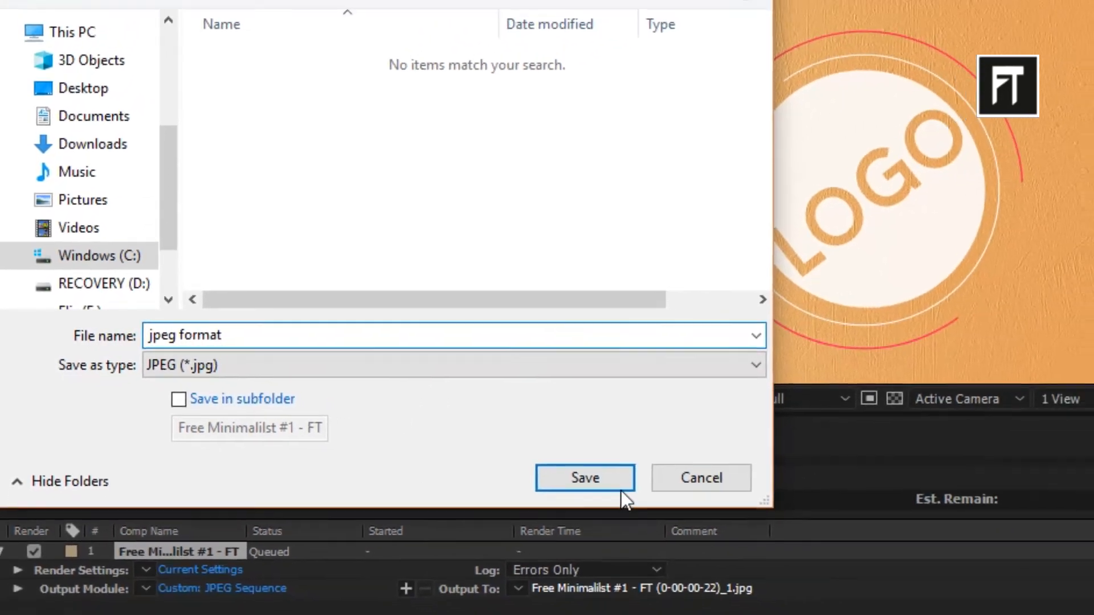
click(584, 478)
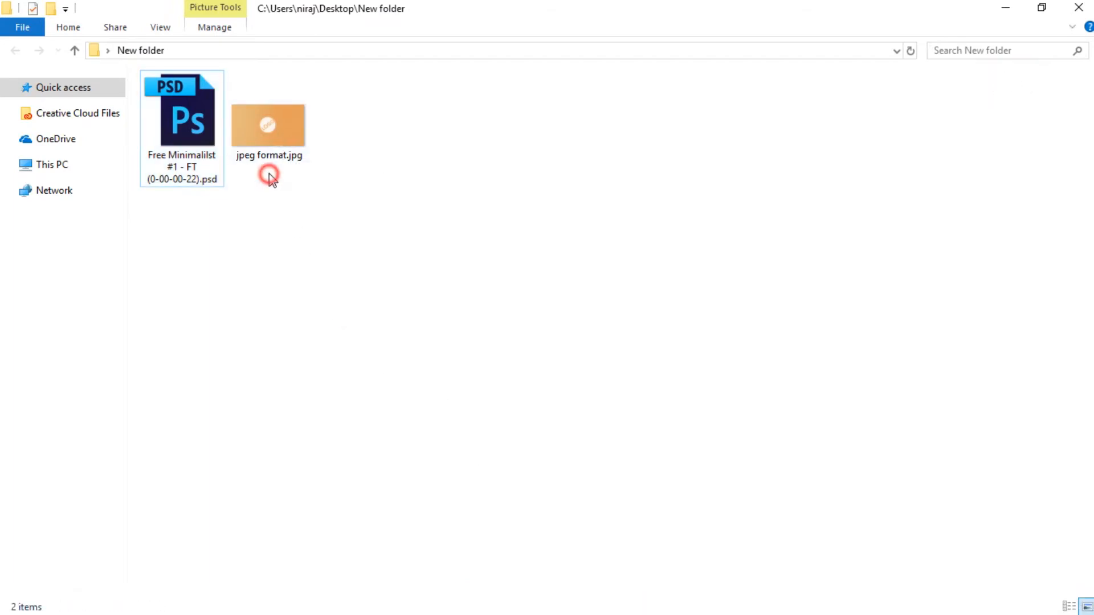
Open jpeg format.jpg from New folder in the photo viewer
double_click(268, 124)
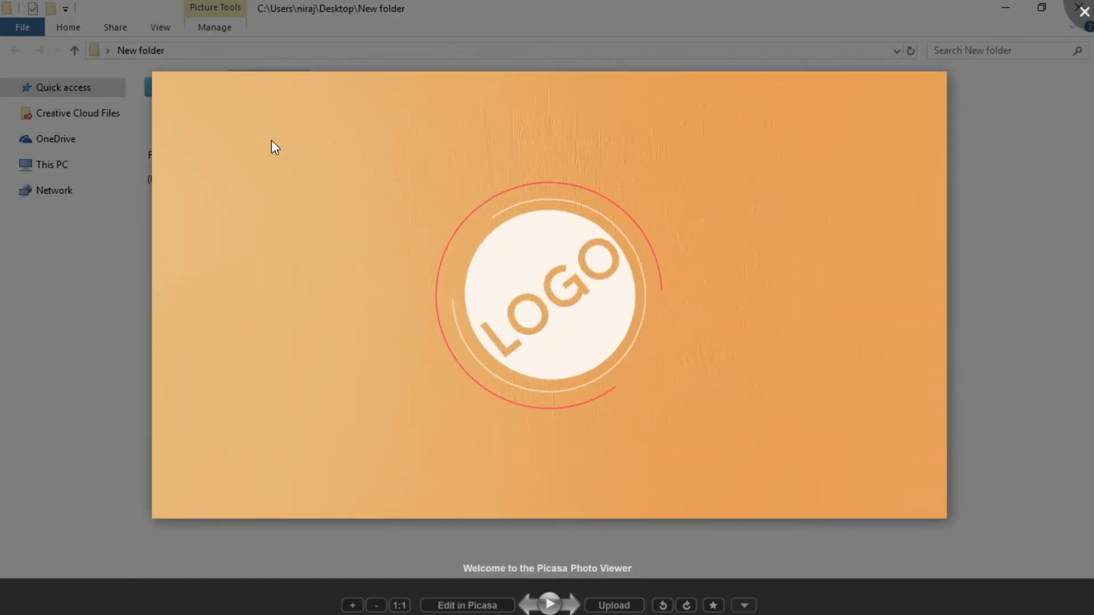